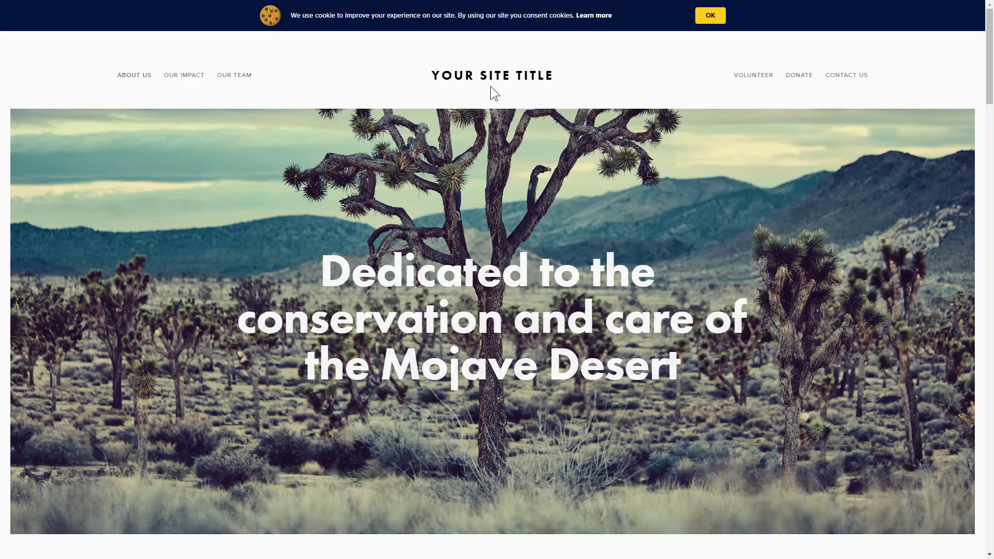
# - Go to the Elfsight homepage from the sample nonprofit site
pyautogui.click(709, 15)
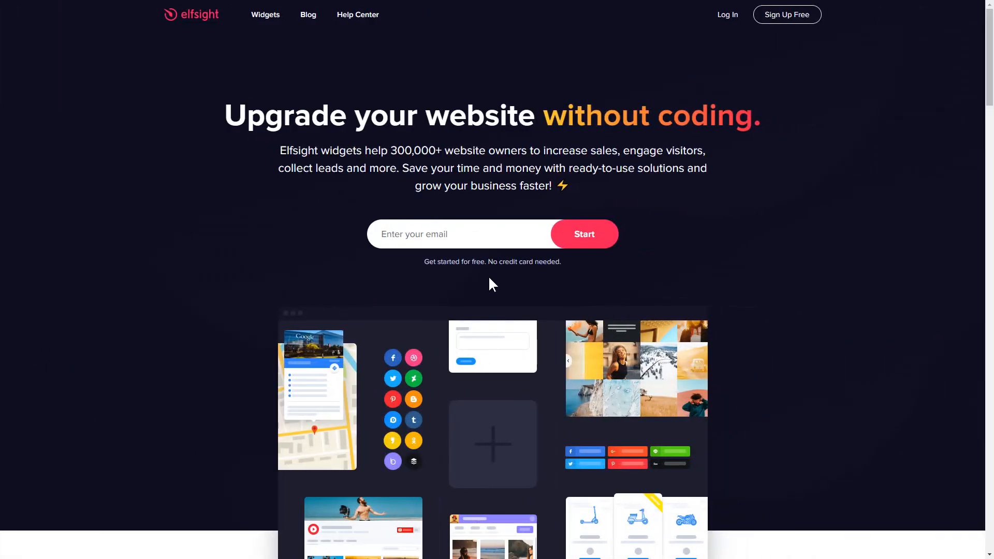
pyautogui.moveTo(441, 215)
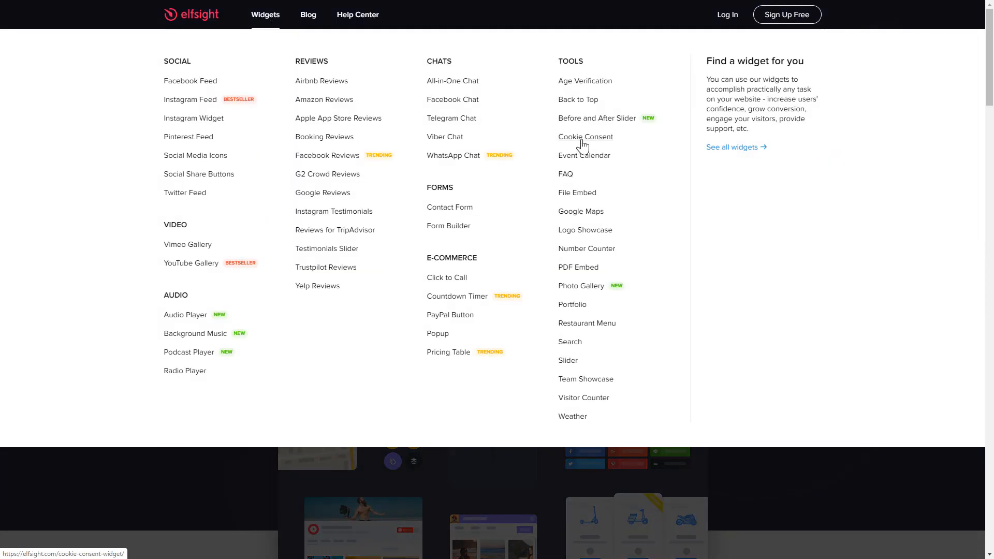
# - Start creating a new Cookie Consent widget from its Elfsight page
pyautogui.click(585, 136)
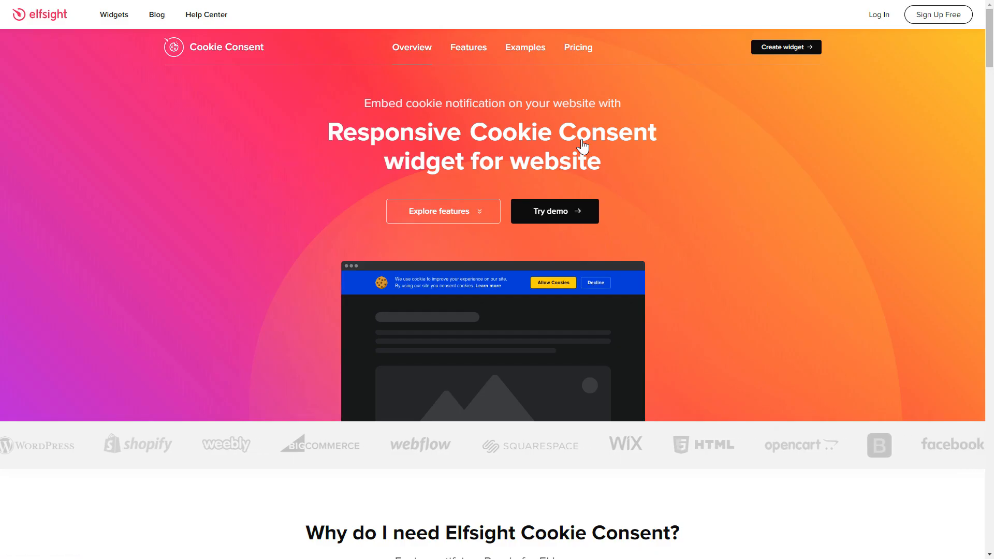
pyautogui.click(785, 47)
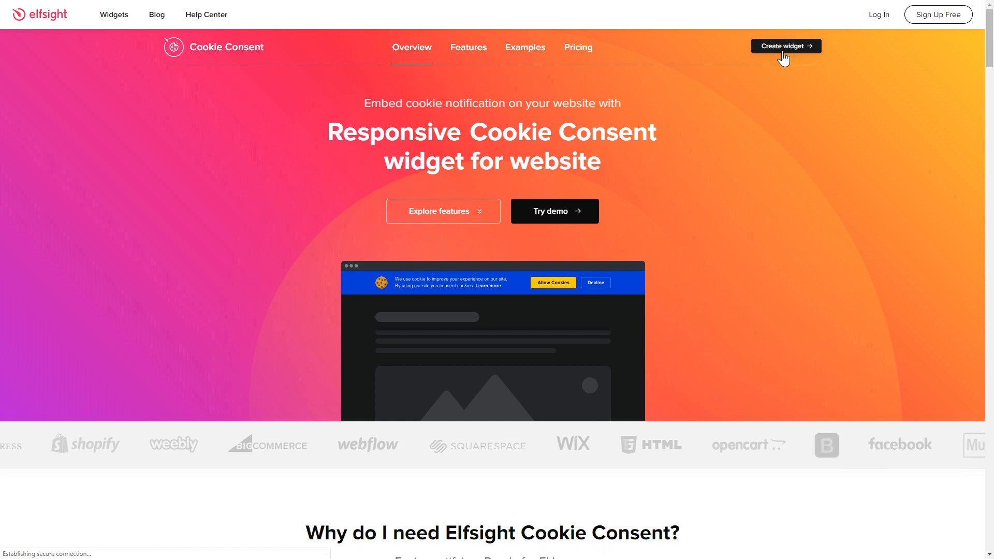
pyautogui.click(785, 45)
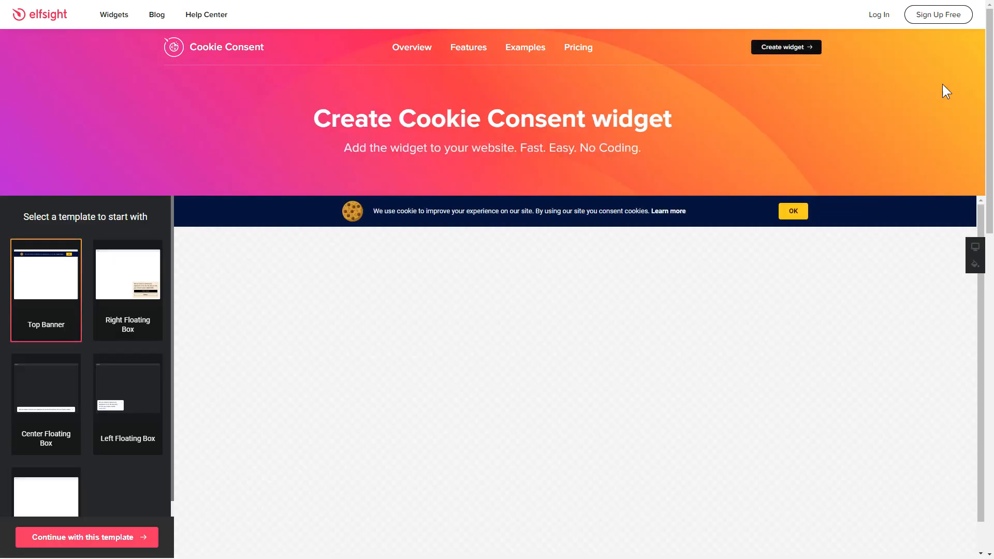
pyautogui.scroll(-3)
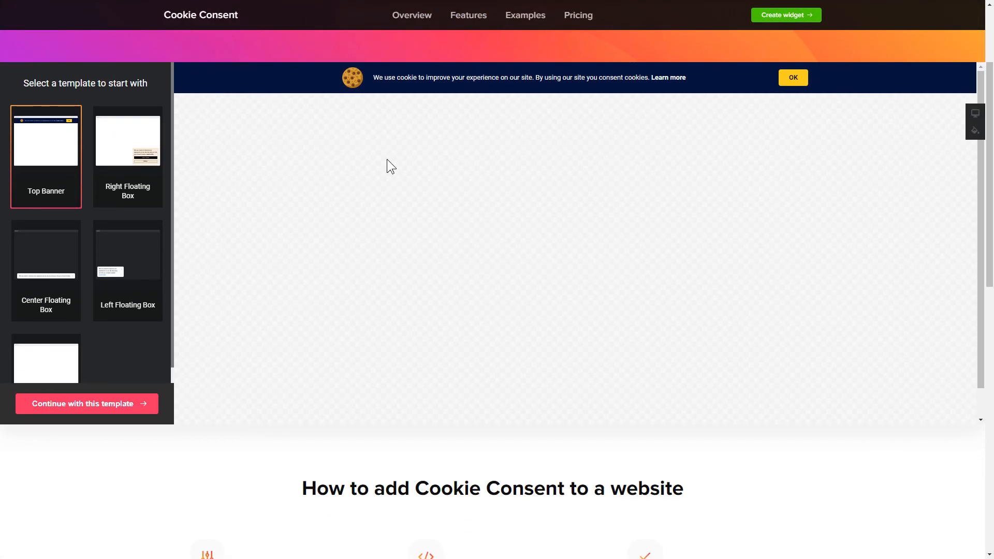
# - Compare the Right and Center Floating Box templates, then settle on Top Banner
pyautogui.click(128, 137)
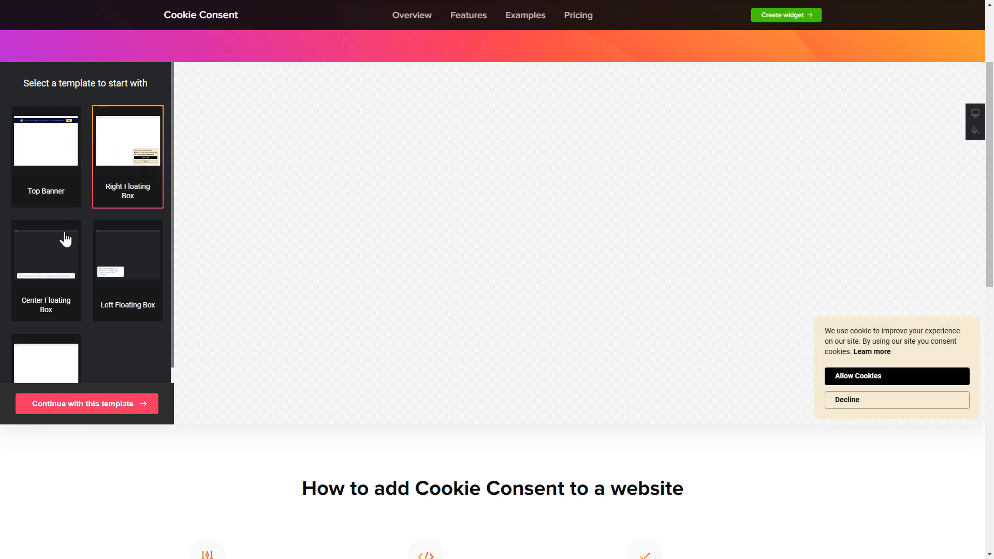
pyautogui.click(46, 270)
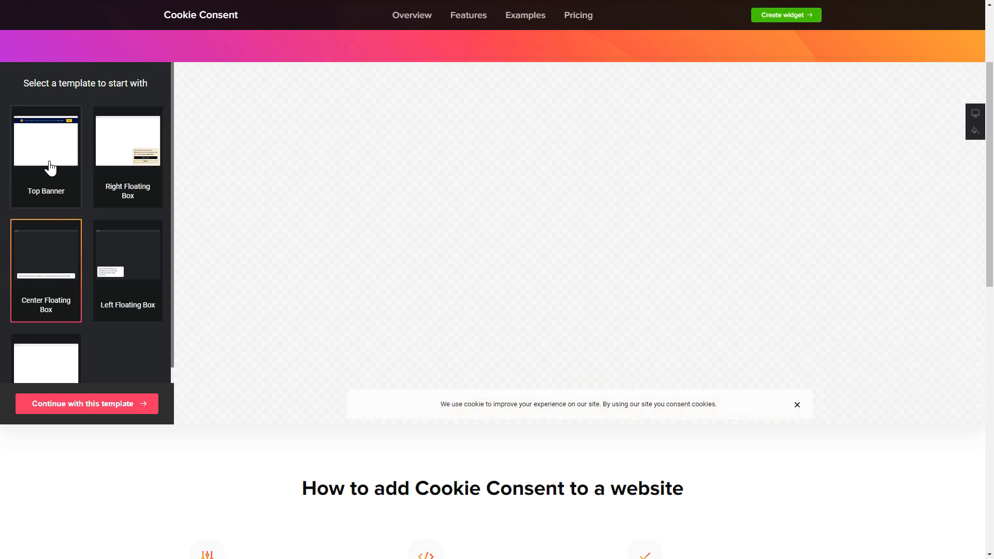
pyautogui.click(46, 138)
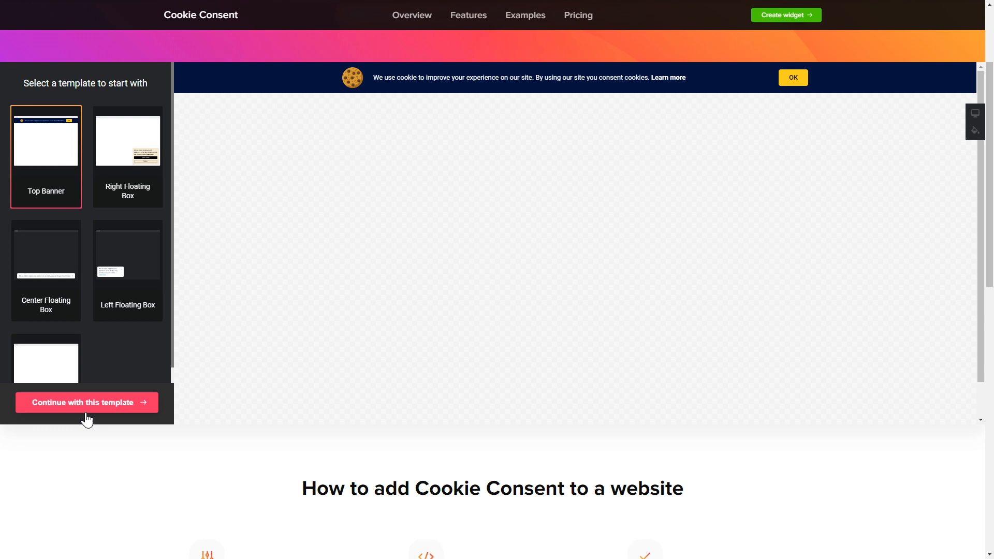
# - Enter the editor with the Top Banner template and review the cookie policy link settings
pyautogui.click(86, 402)
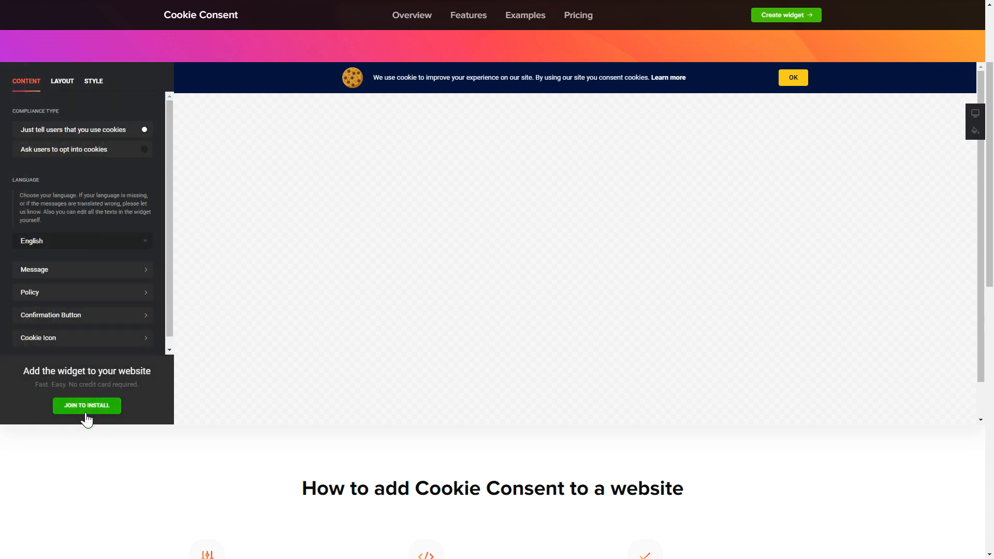
pyautogui.click(144, 149)
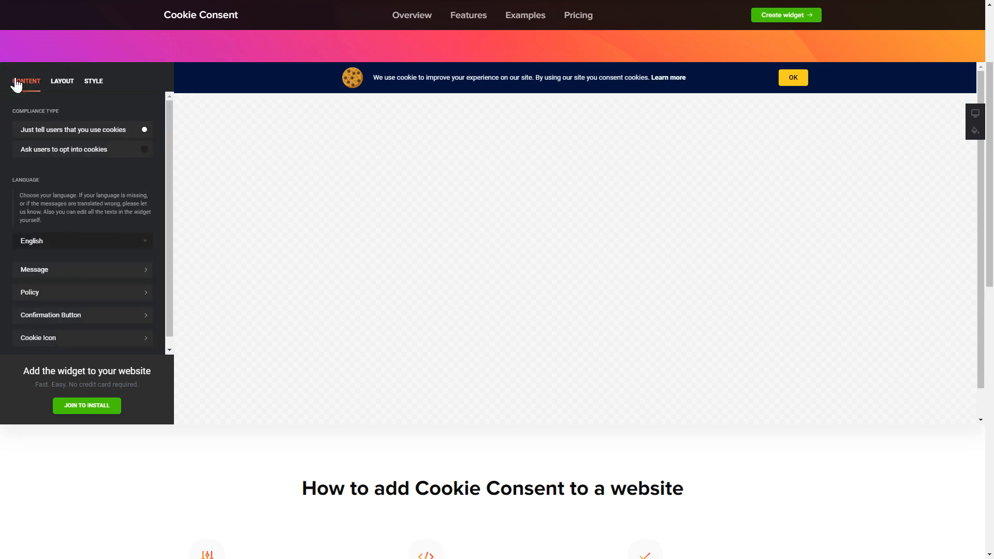
pyautogui.click(83, 291)
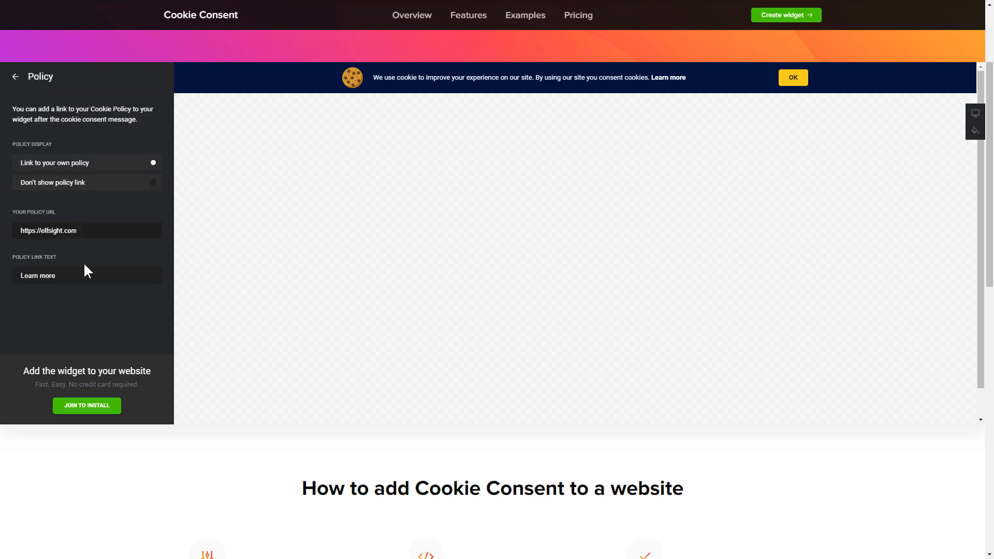
pyautogui.click(14, 76)
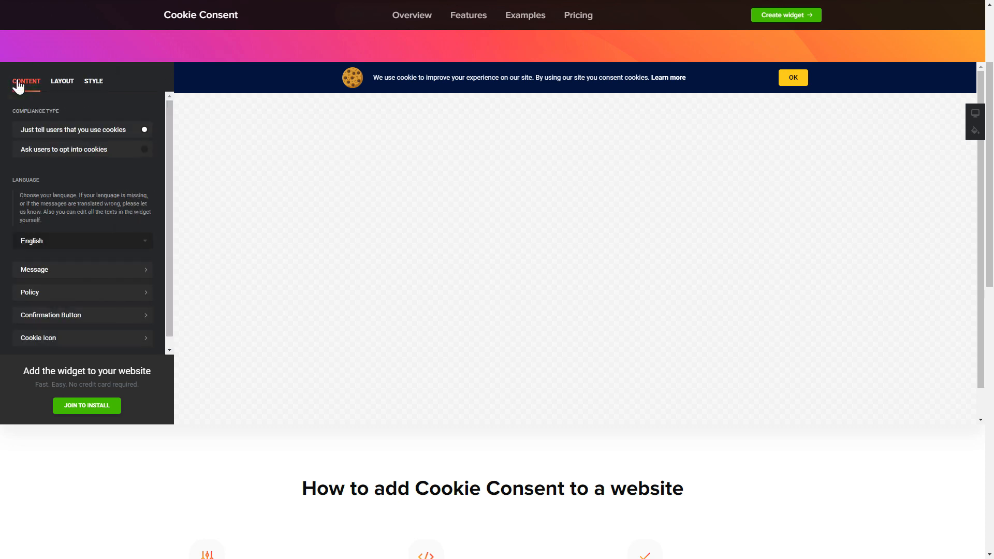
# - Look through the Layout and Style settings, ending back on Content
pyautogui.click(61, 81)
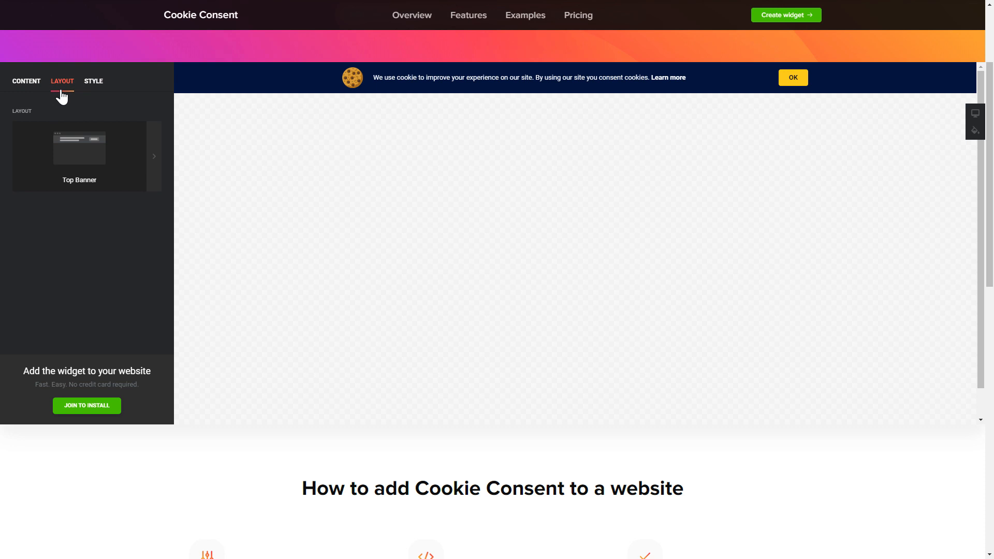
pyautogui.click(92, 80)
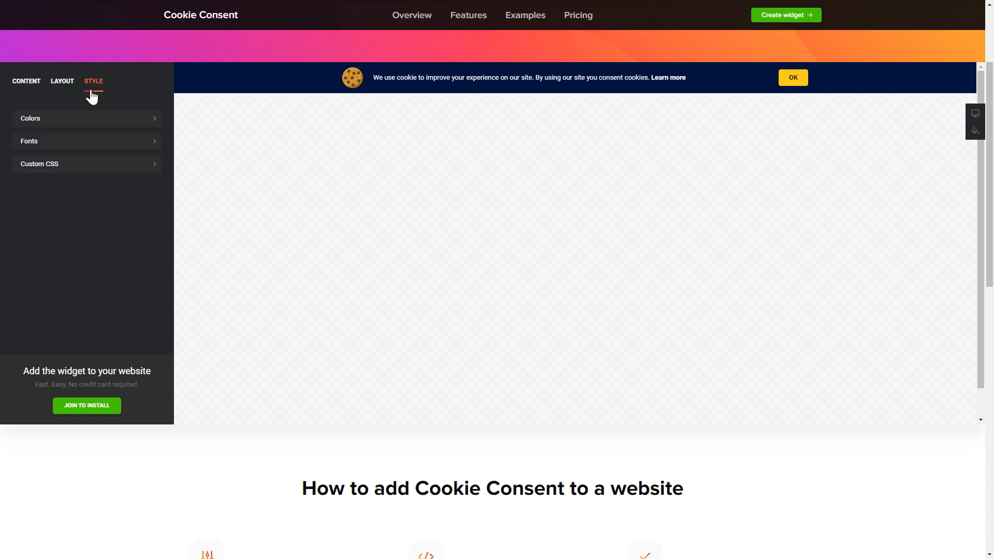
pyautogui.click(27, 81)
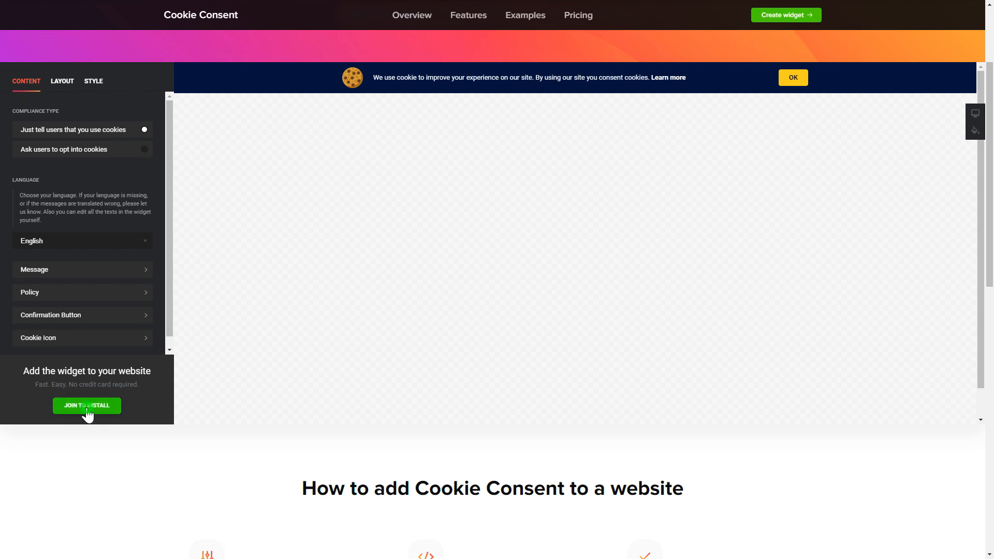
pyautogui.click(87, 406)
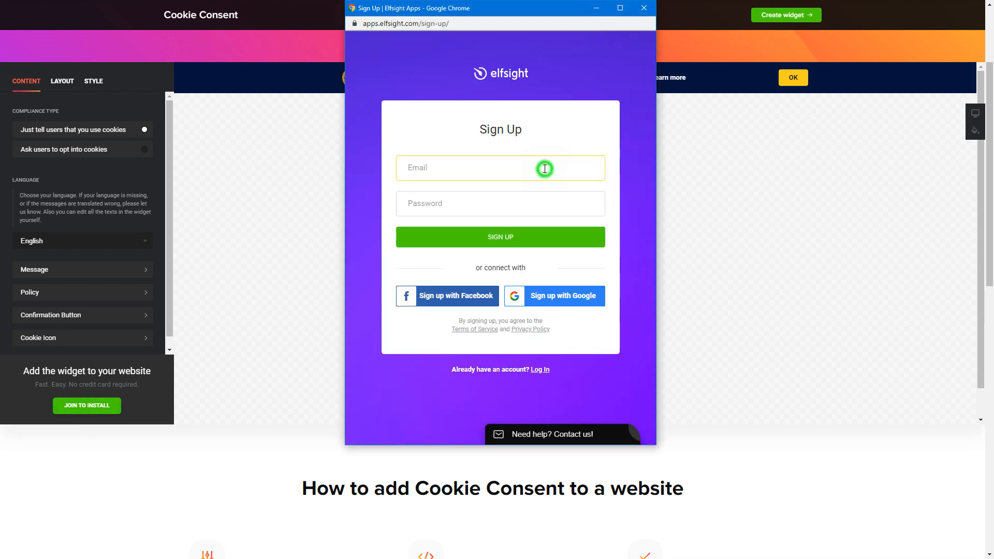
pyautogui.write('example@elfsight.com')
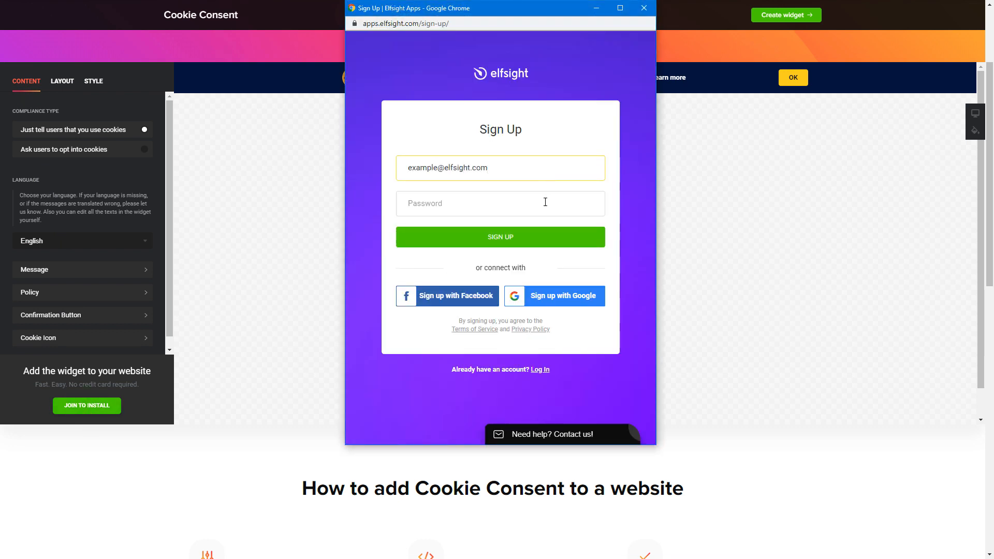
pyautogui.write('password')
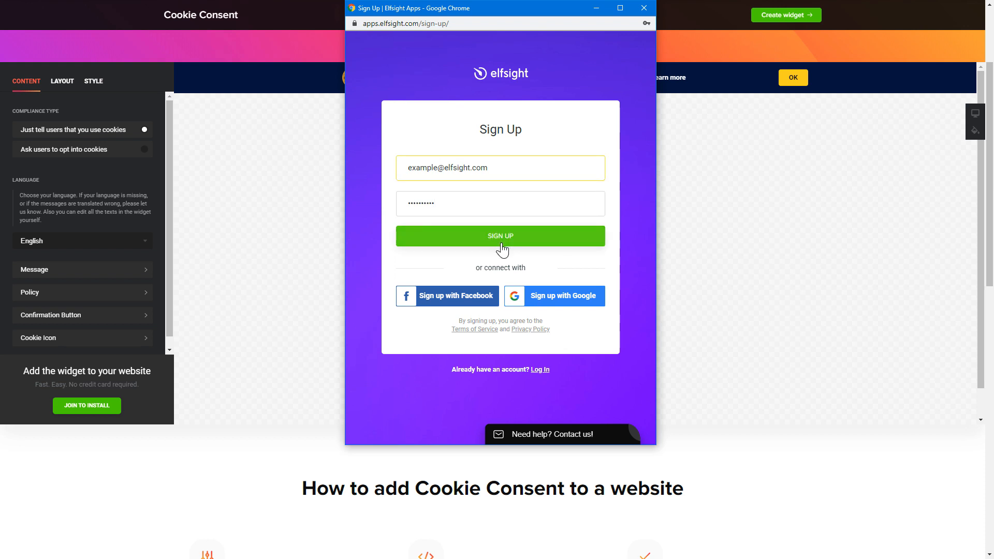
pyautogui.click(500, 235)
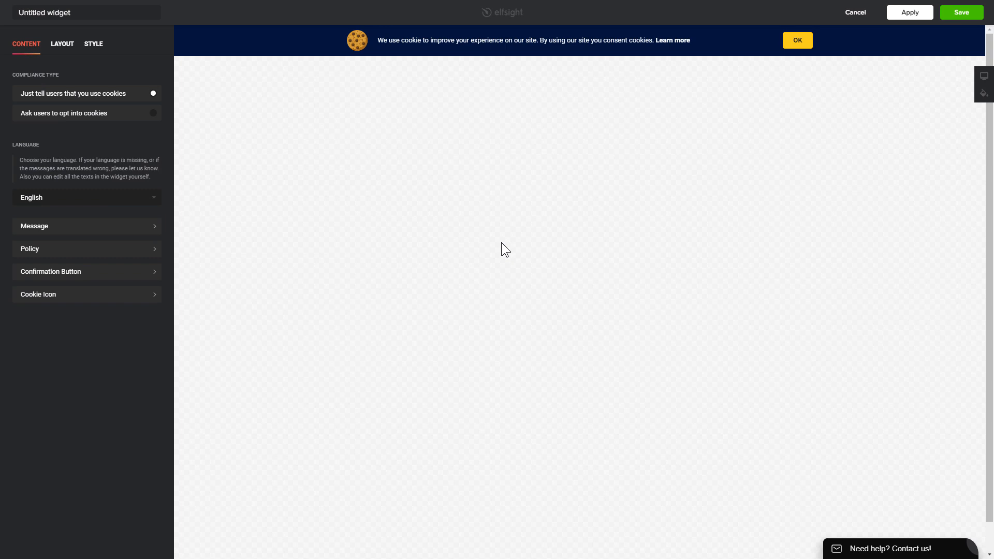
# - Save the untitled Cookie Consent widget, bringing up the plan selection page
pyautogui.click(960, 13)
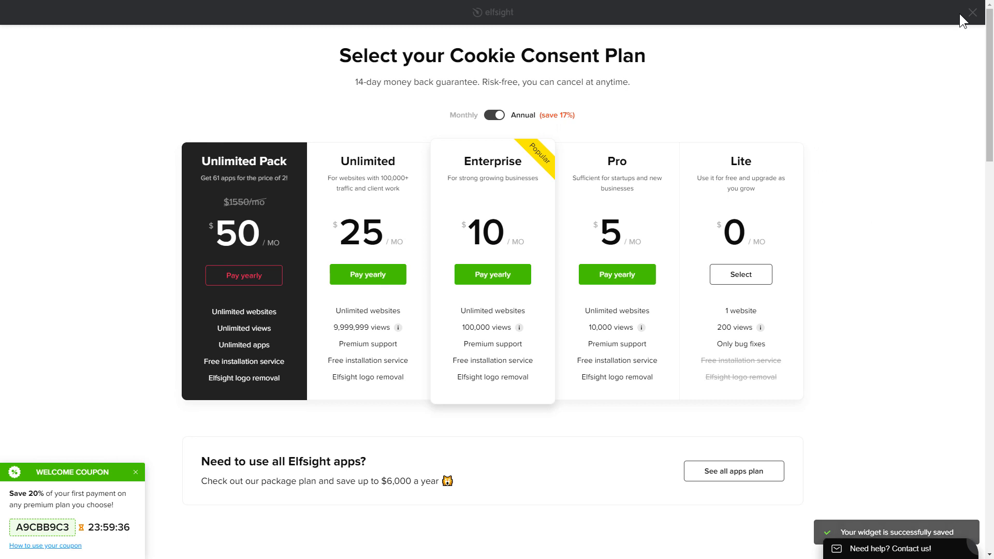
pyautogui.moveTo(945, 45)
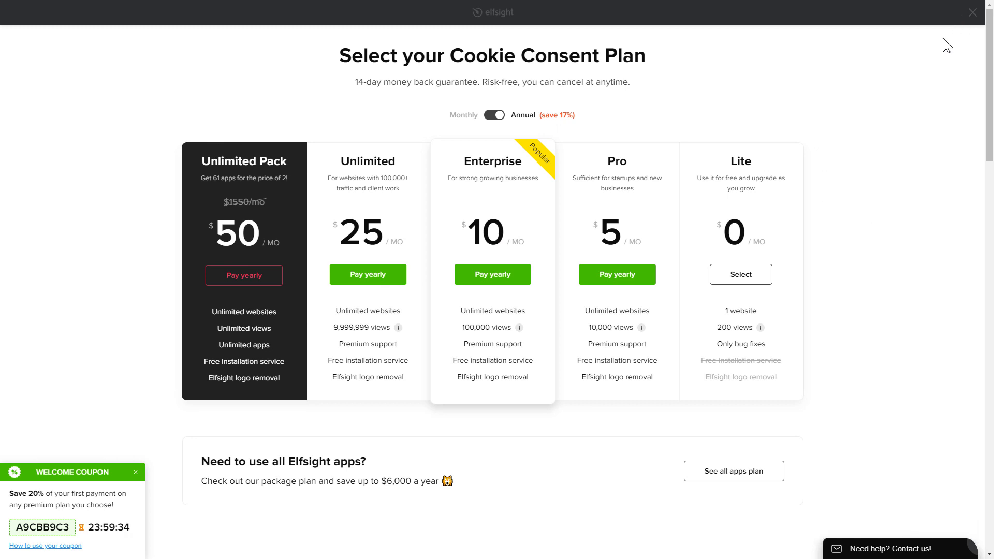
pyautogui.moveTo(420, 196)
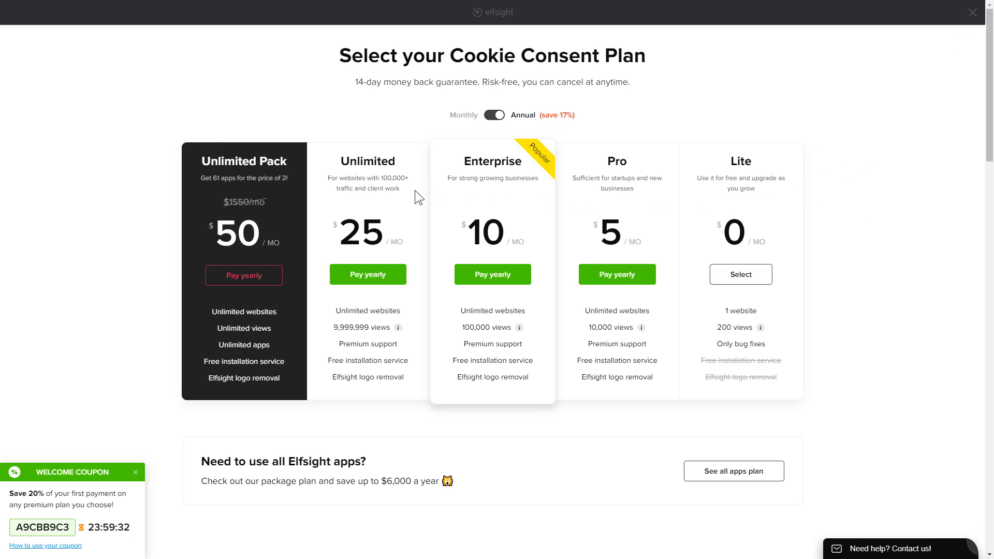
pyautogui.moveTo(117, 464)
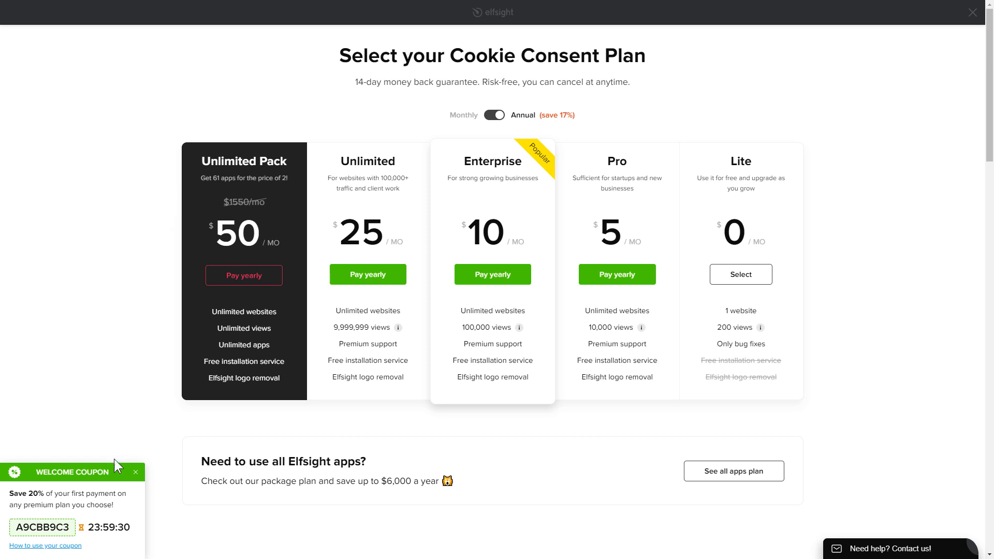
pyautogui.moveTo(120, 477)
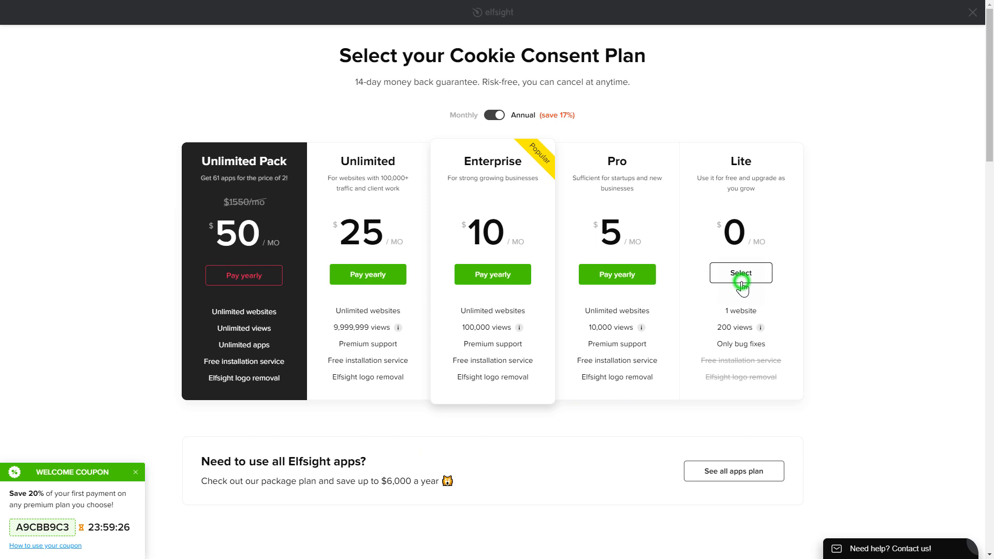
# - Select the free Lite plan and copy the widget's installation code
pyautogui.click(739, 273)
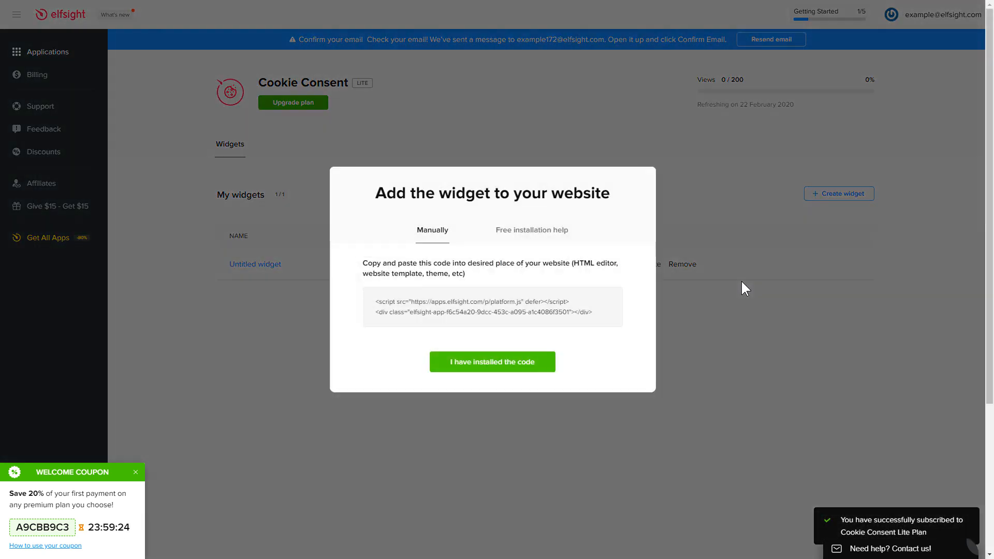
pyautogui.moveTo(604, 309)
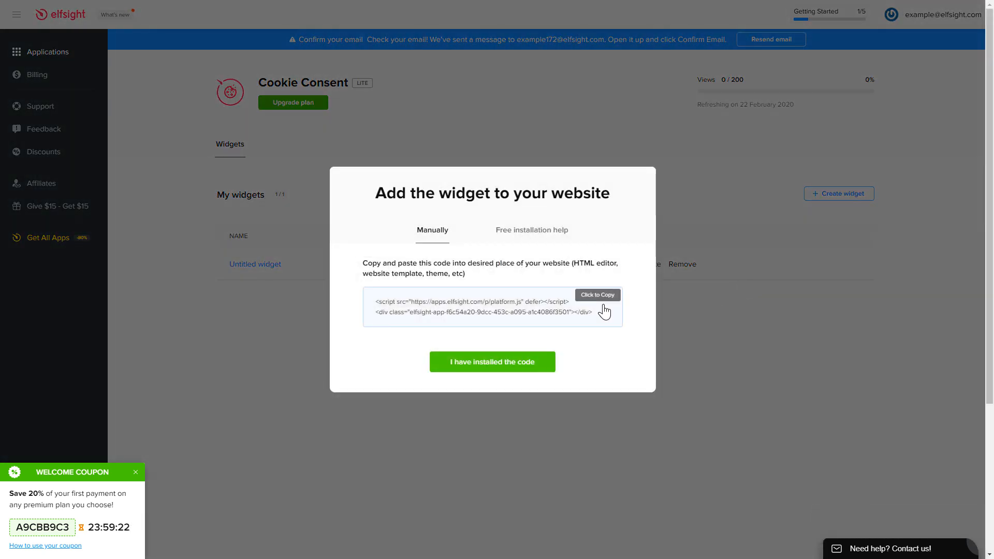
pyautogui.click(596, 295)
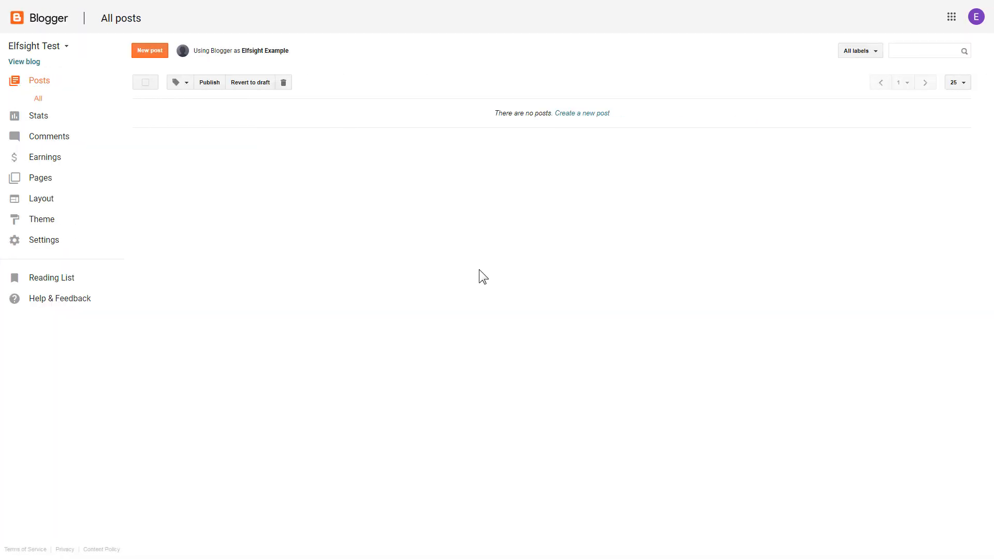
# - From Blogger's Theme settings, choose Edit HTML for the current theme
pyautogui.click(42, 218)
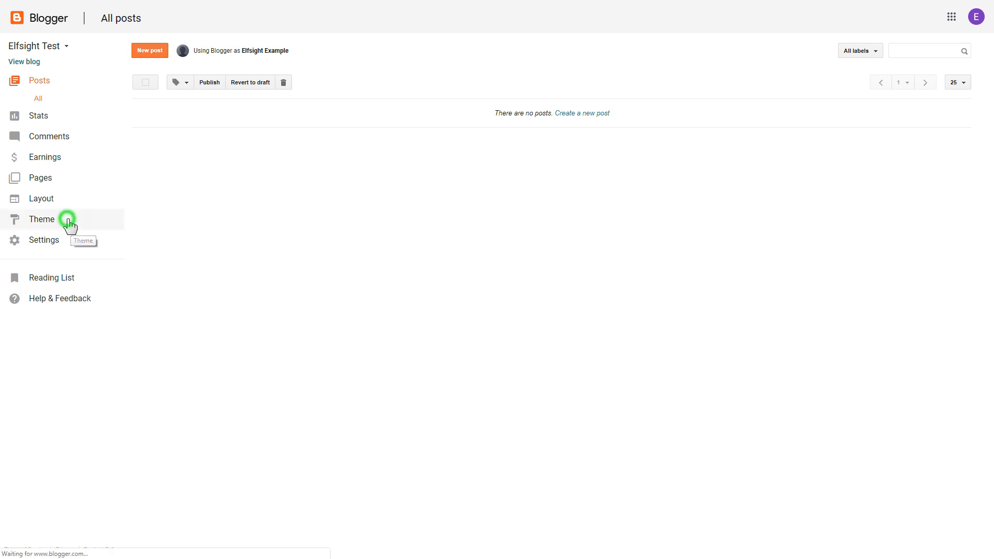
pyautogui.click(42, 218)
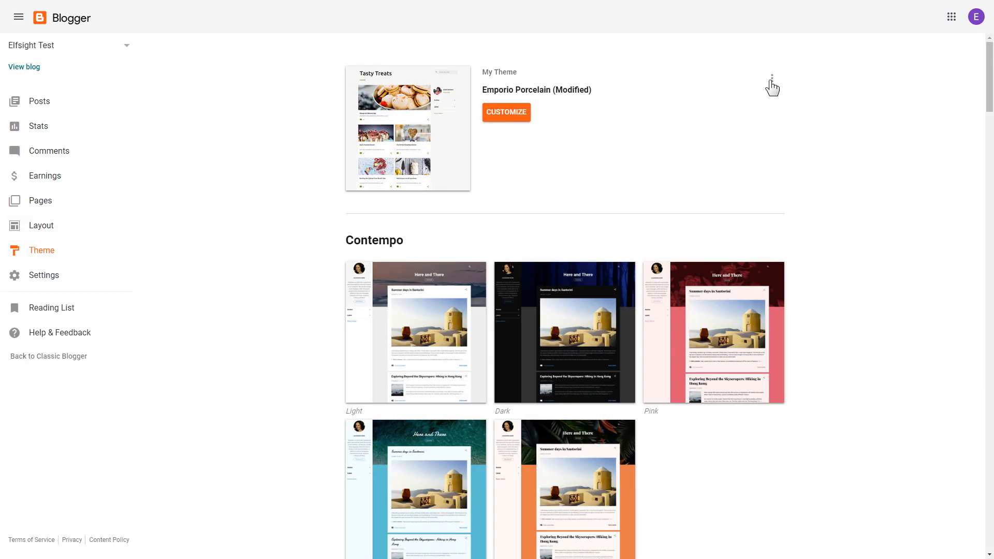
pyautogui.click(771, 86)
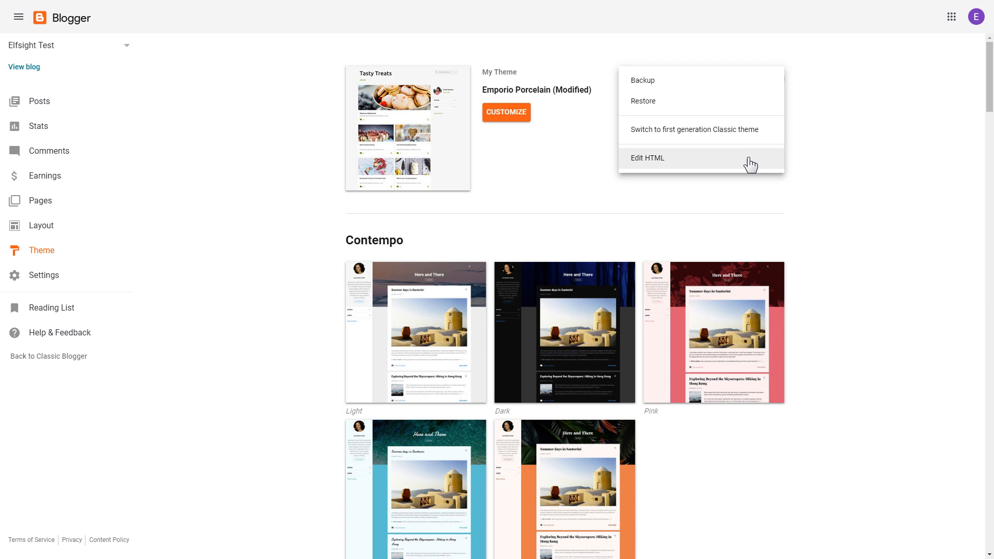
pyautogui.click(647, 157)
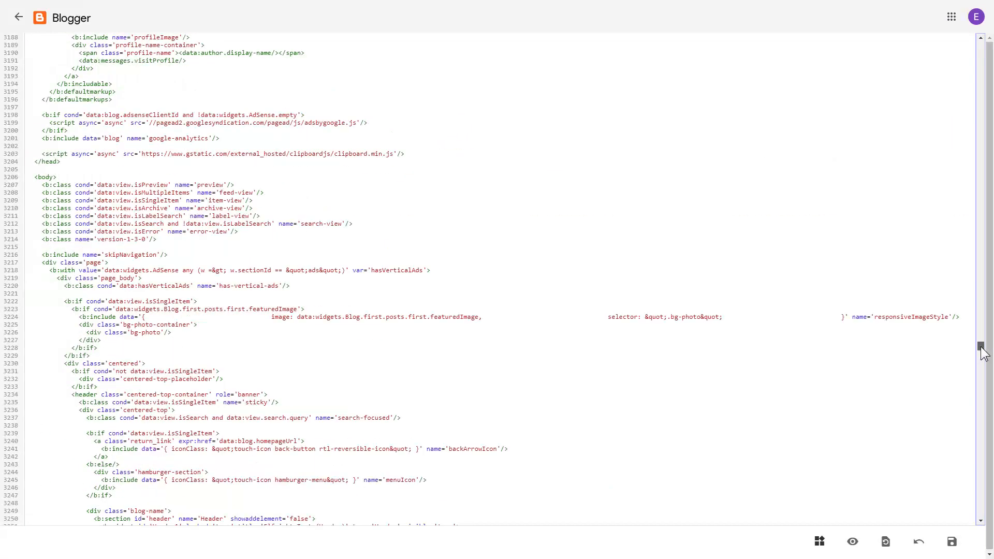
# - Paste the Elfsight code after <div class='page'> and save the theme HTML
pyautogui.click(125, 262)
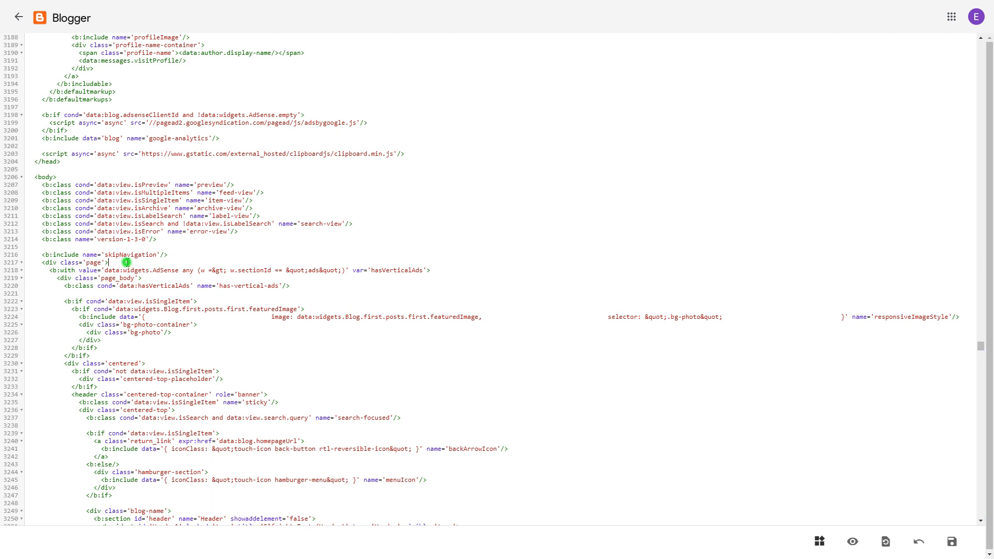
pyautogui.rightClick(131, 281)
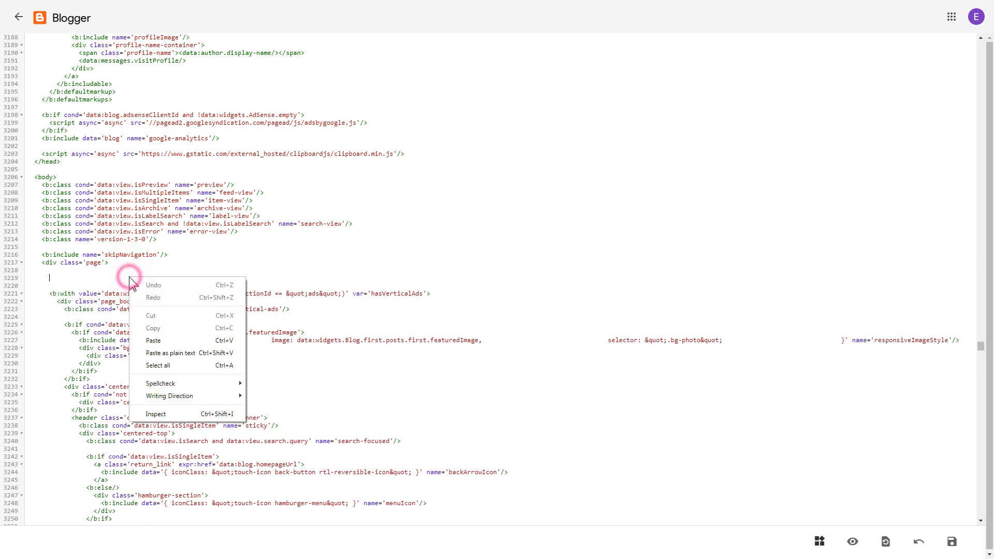
pyautogui.click(153, 341)
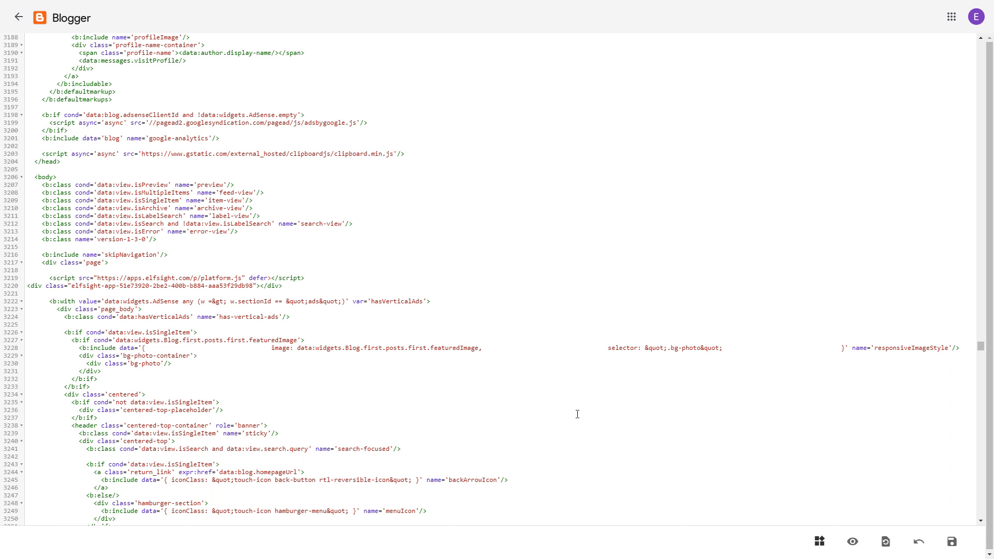
pyautogui.click(950, 542)
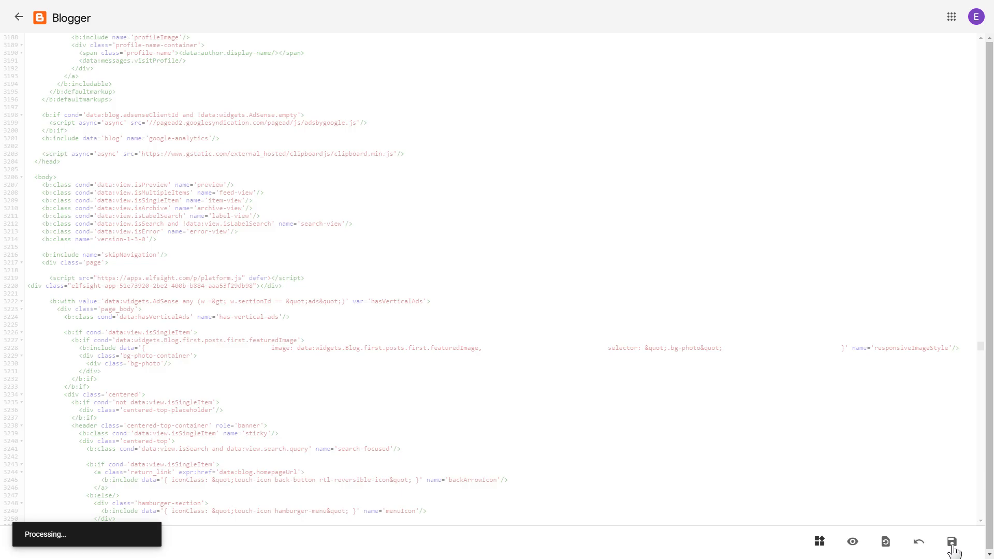
pyautogui.click(953, 543)
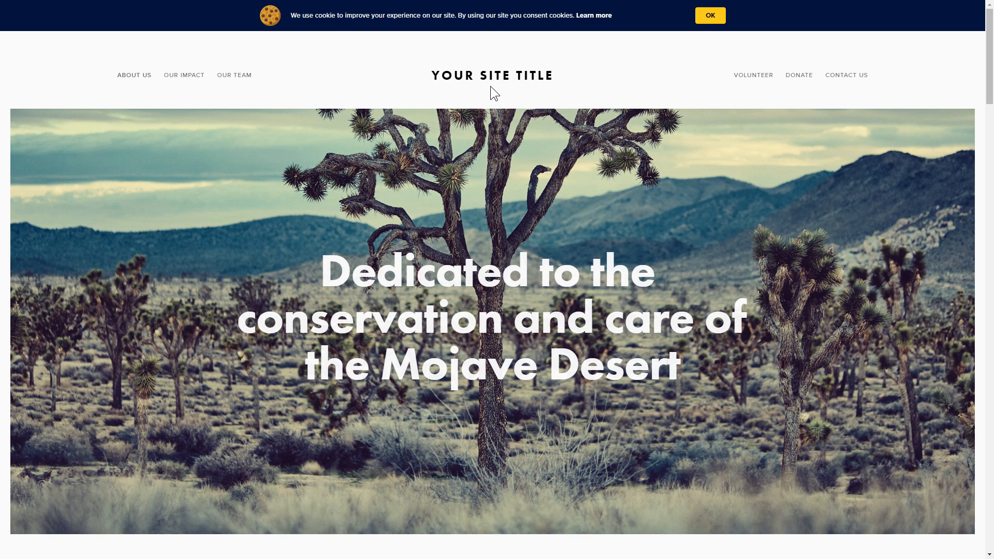
pyautogui.moveTo(709, 16)
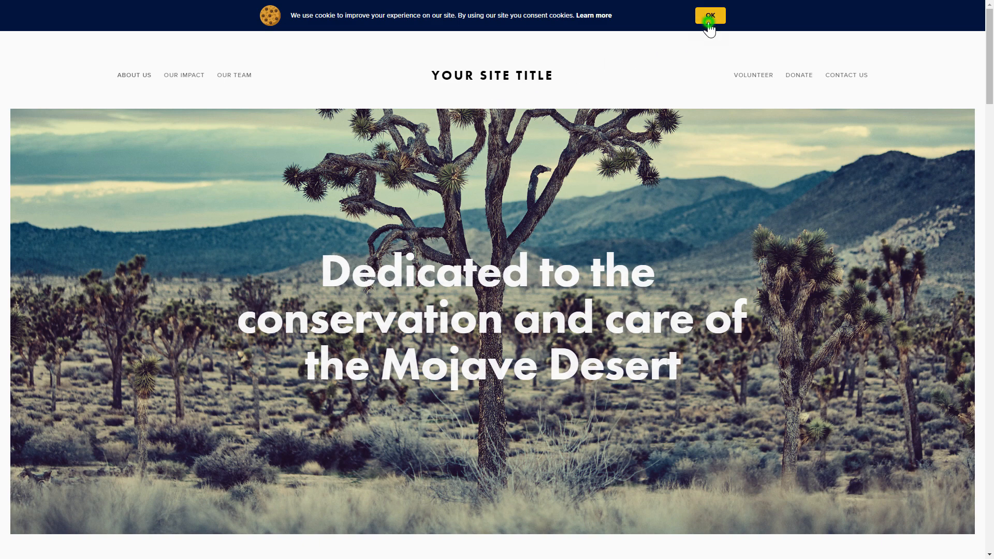
# - Click OK on the live blog's cookie banner to dismiss it
pyautogui.click(709, 15)
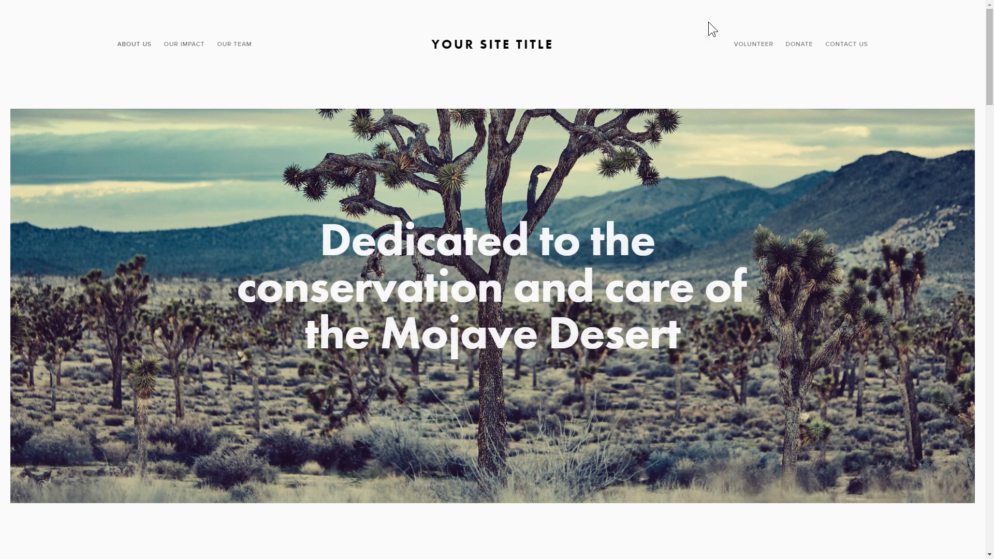